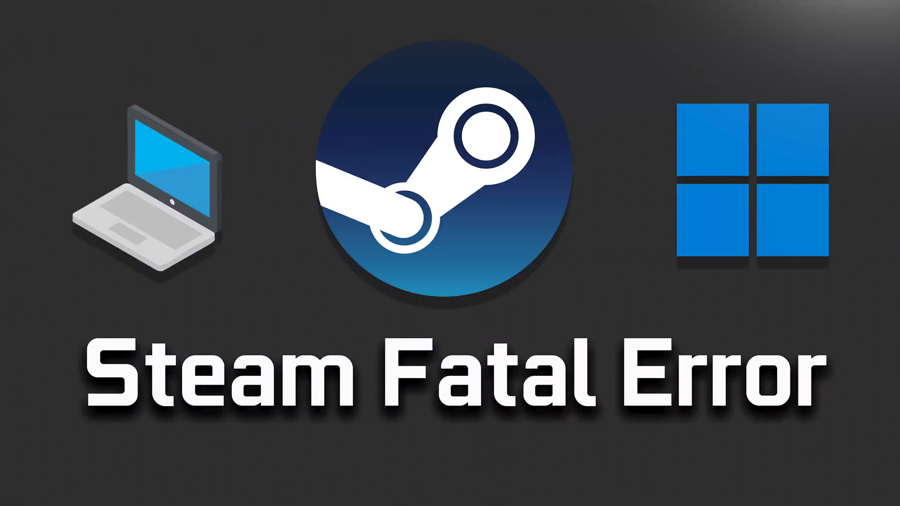
# Step: Verify Counter-Strike: Global Offensive's game files under Local Files, then close the result and Properties
pyautogui.rightClick(302, 243)
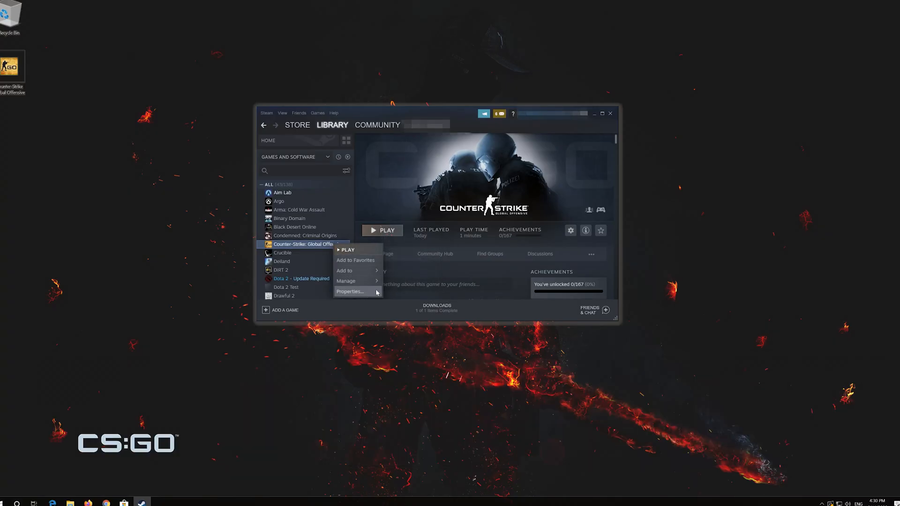
pyautogui.click(349, 291)
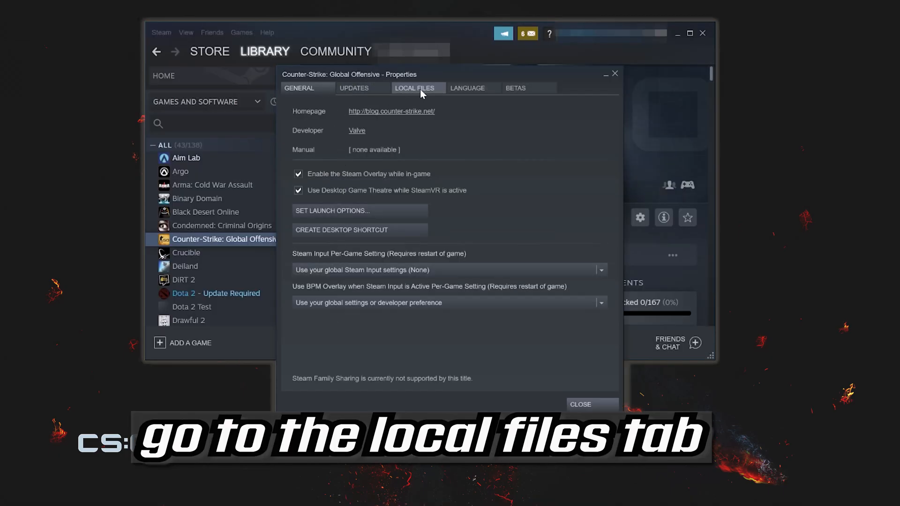
pyautogui.click(415, 88)
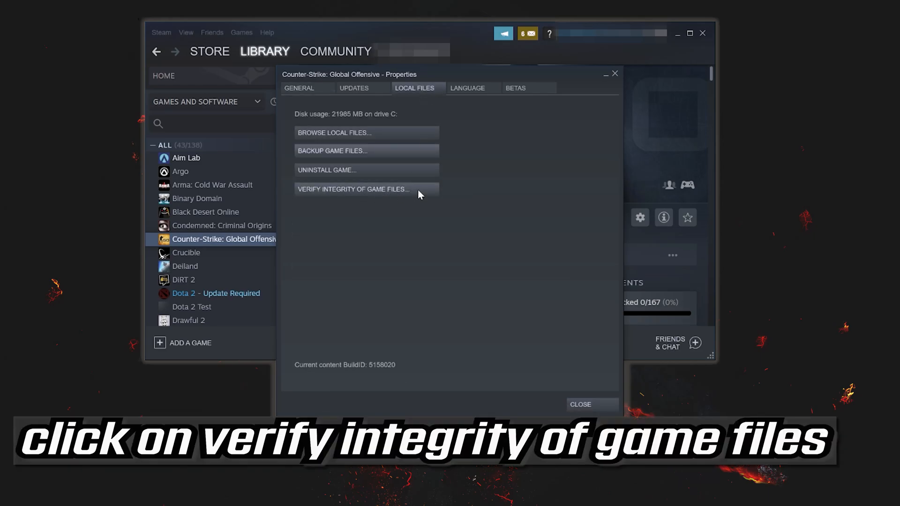
pyautogui.click(353, 189)
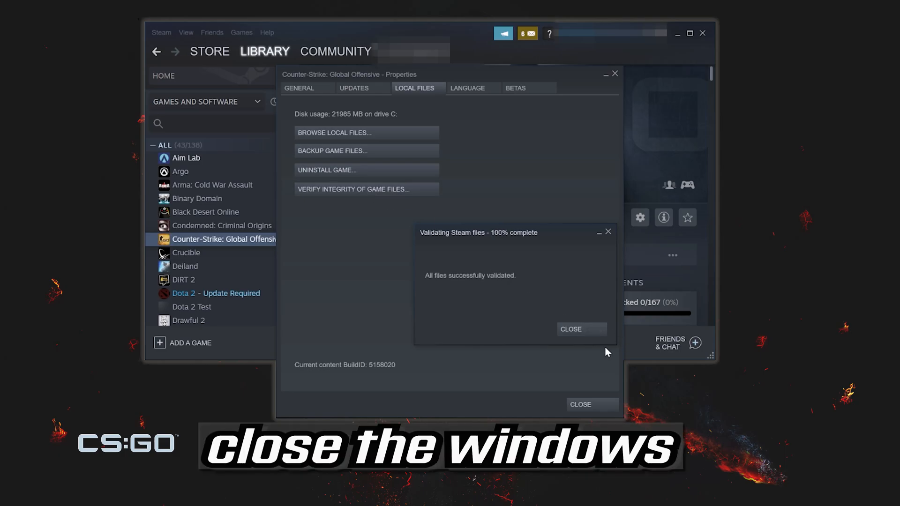
pyautogui.click(570, 329)
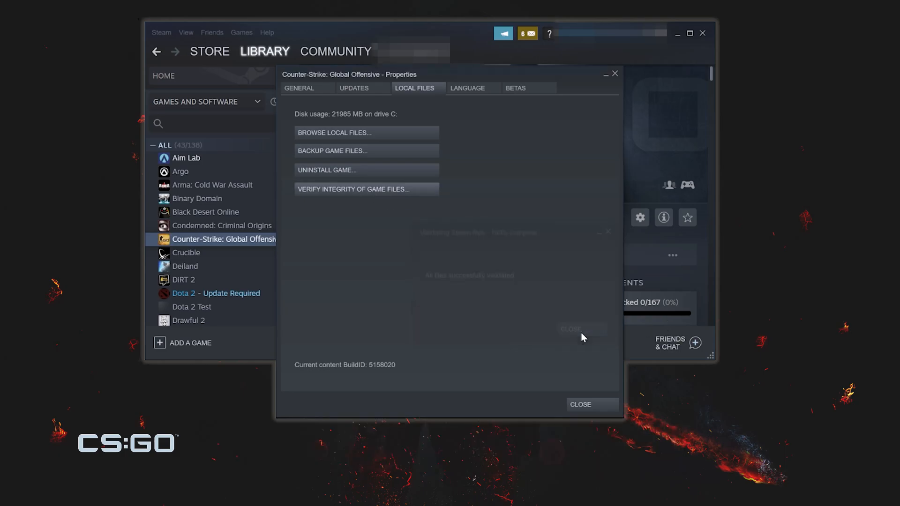
pyautogui.click(580, 329)
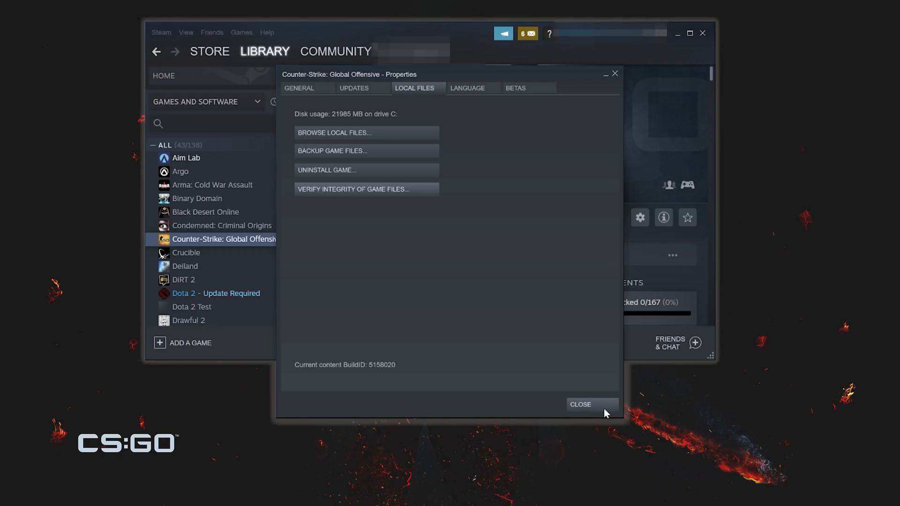
pyautogui.click(580, 404)
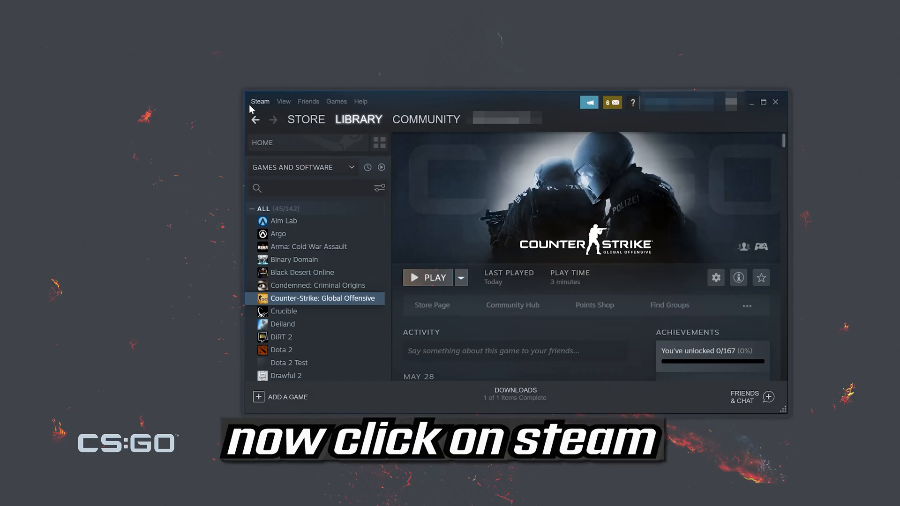
# Step: Exit the Steam client from the Steam menu
pyautogui.click(260, 102)
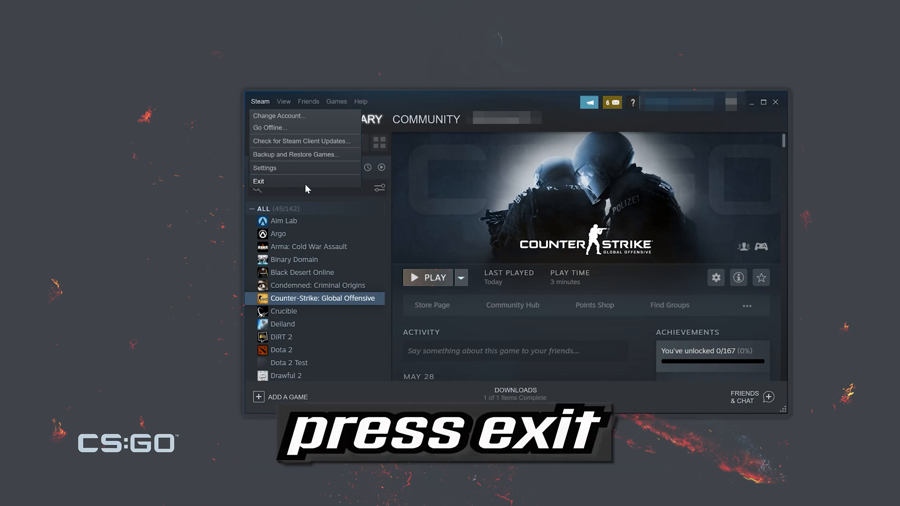
pyautogui.click(258, 181)
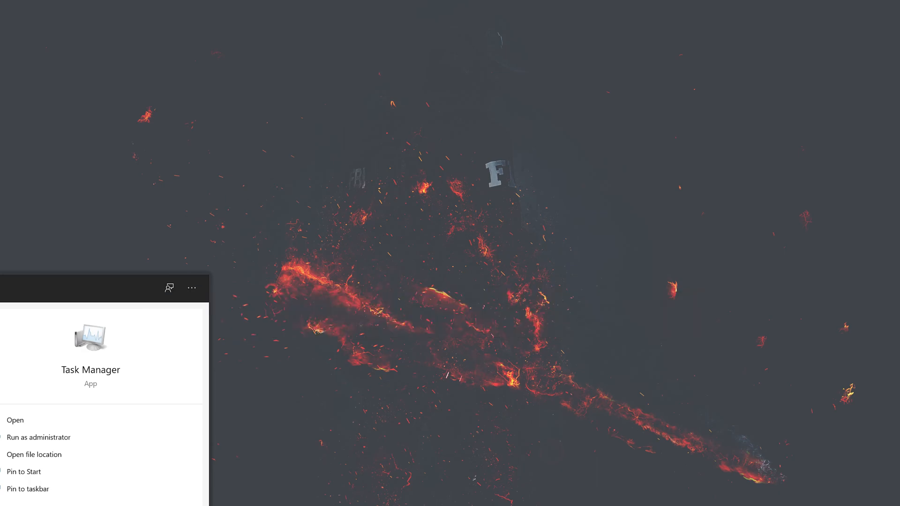
# Step: Open Task Manager from the Start menu search results
pyautogui.click(15, 420)
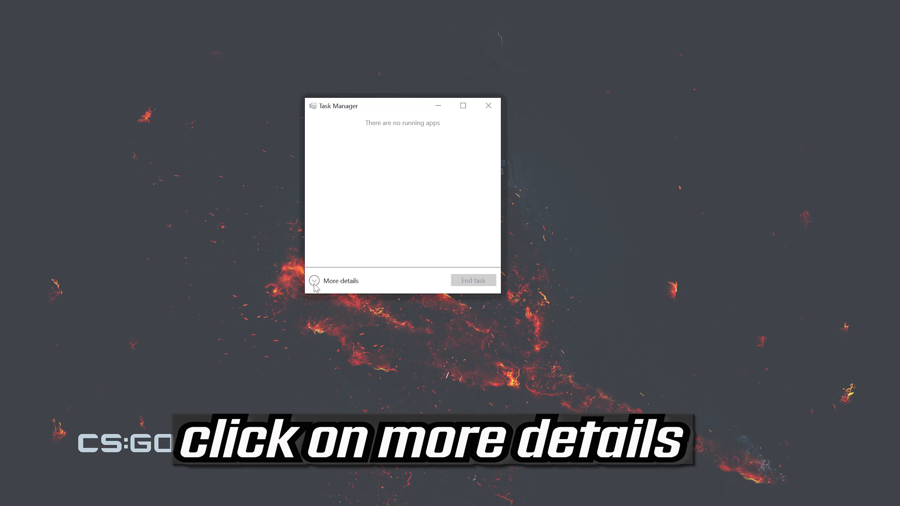
# Step: End the Steam Client Bootstrapper task in the detailed process list and close Task Manager
pyautogui.click(341, 281)
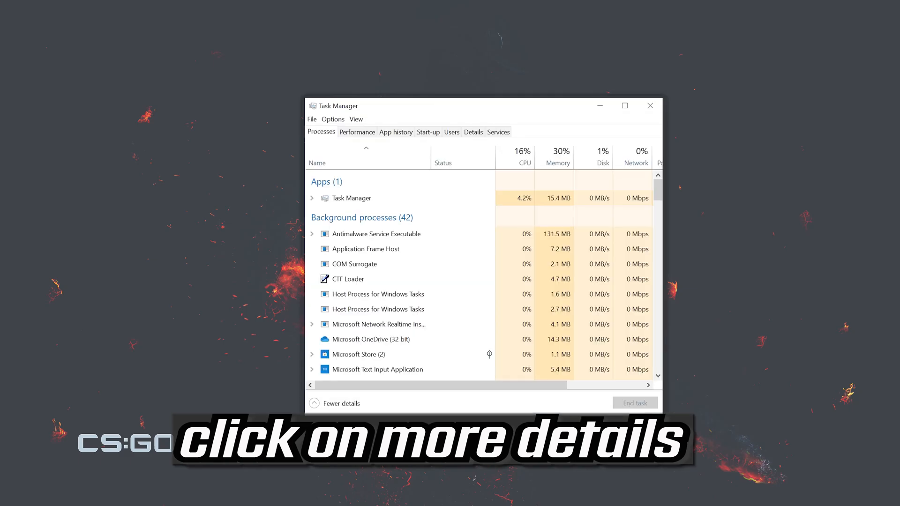
pyautogui.click(349, 279)
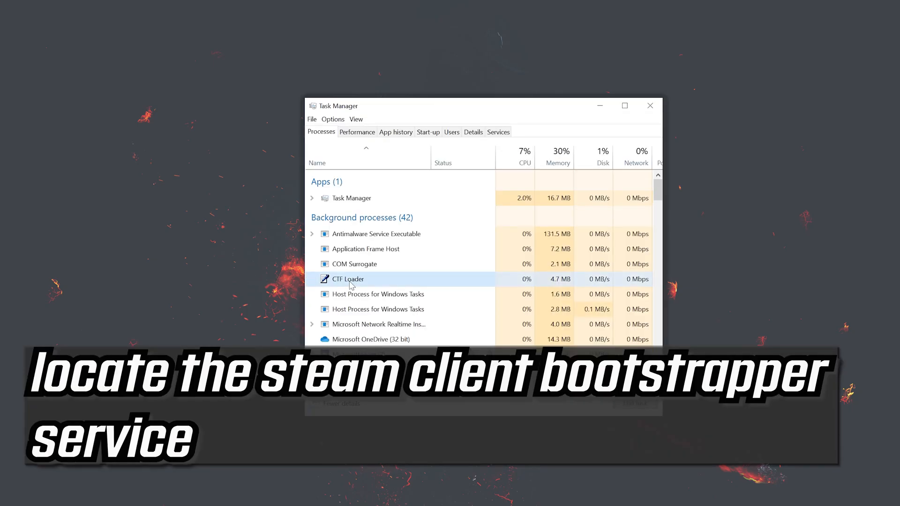
pyautogui.scroll(-3)
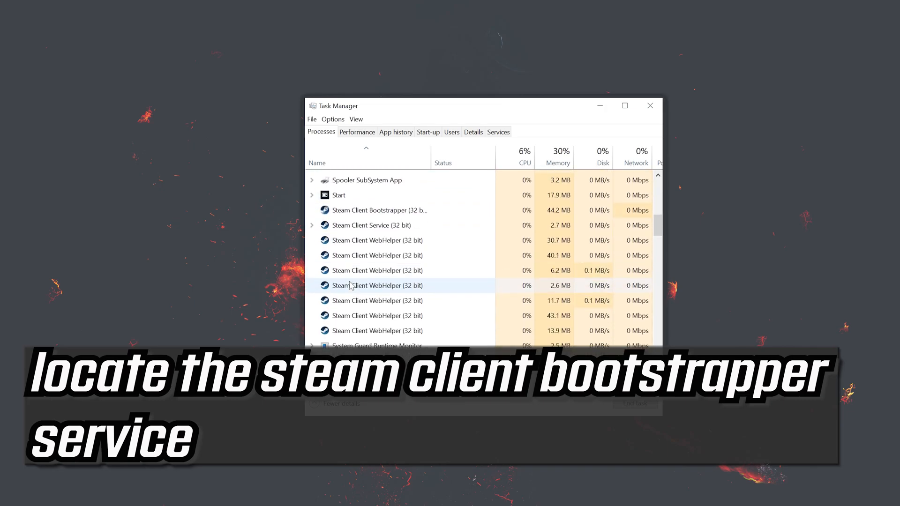
pyautogui.click(379, 211)
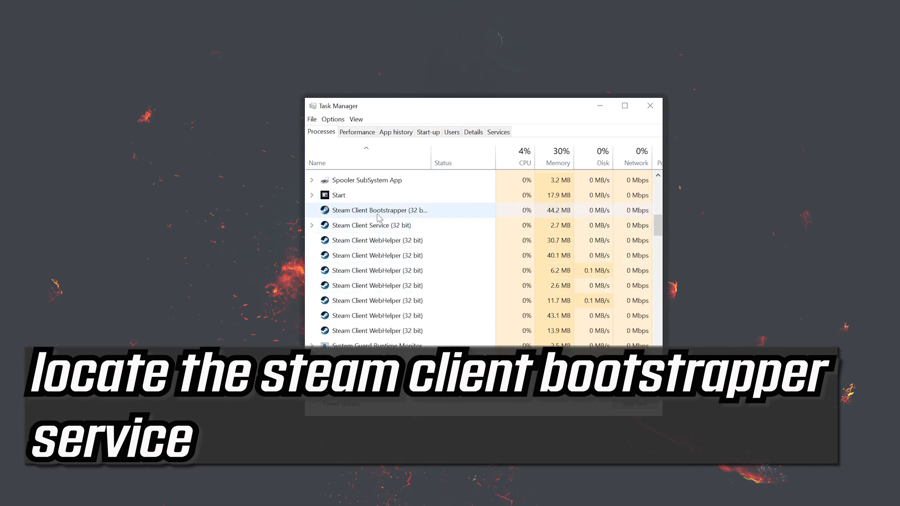
pyautogui.rightClick(379, 210)
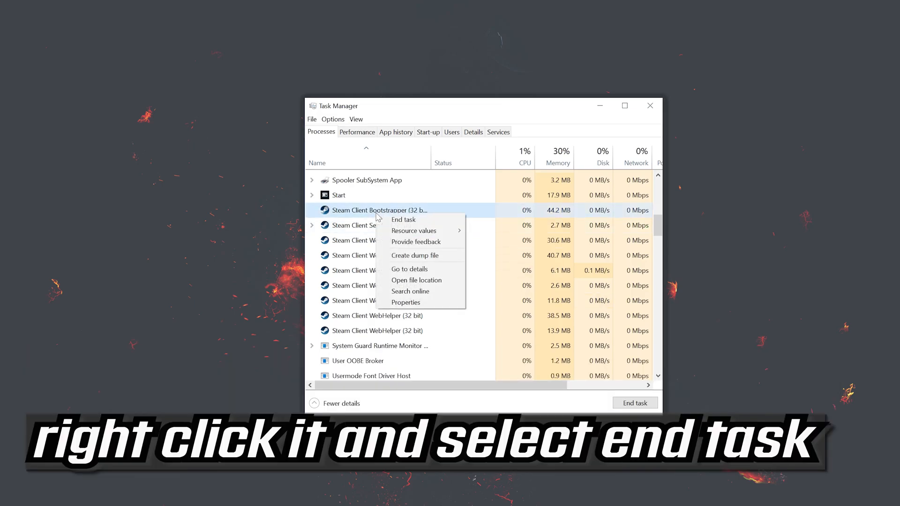
pyautogui.moveTo(404, 219)
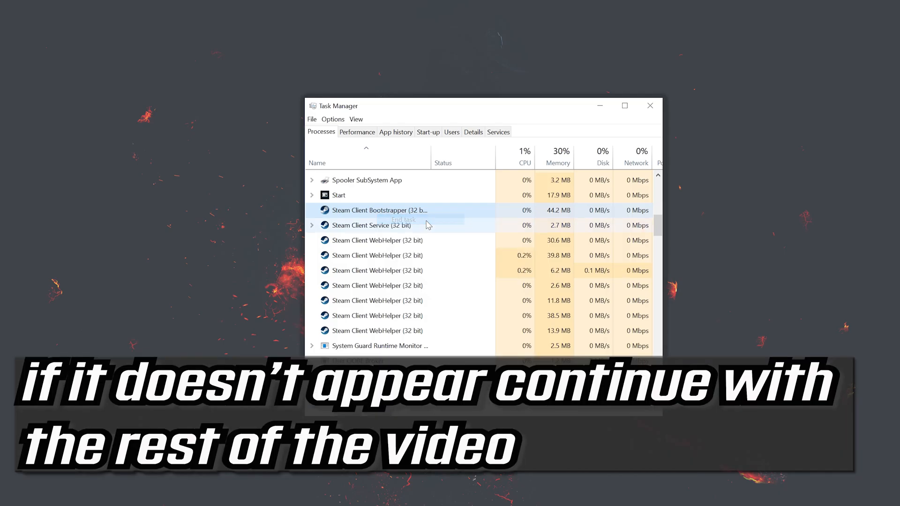
pyautogui.click(404, 219)
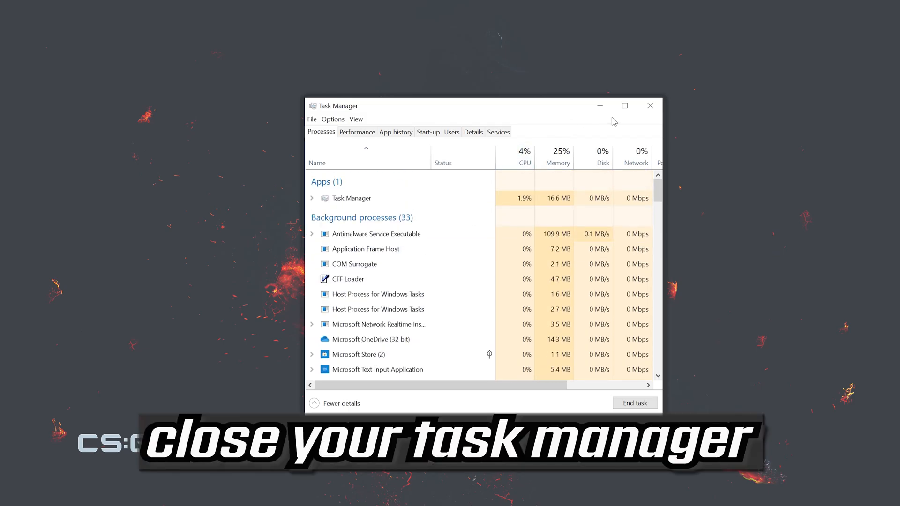
pyautogui.click(650, 106)
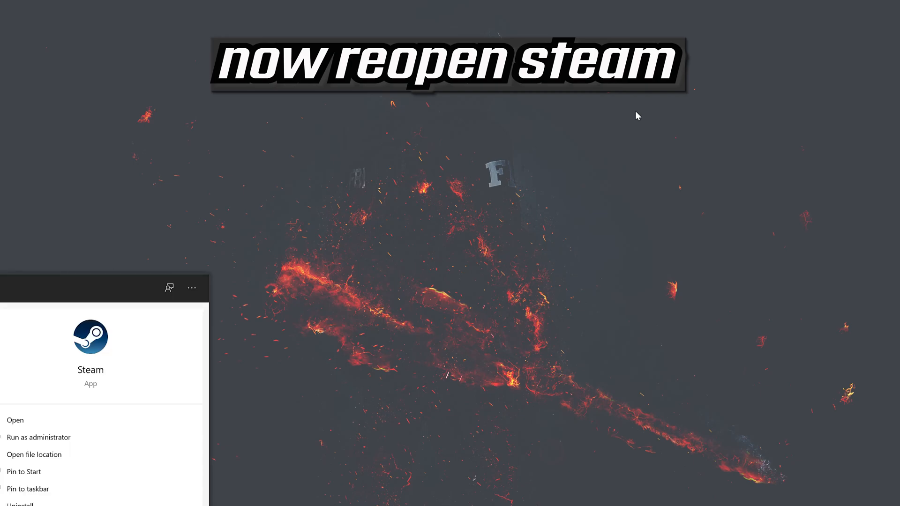
# Step: Open Steam from the Start menu search results
pyautogui.click(16, 420)
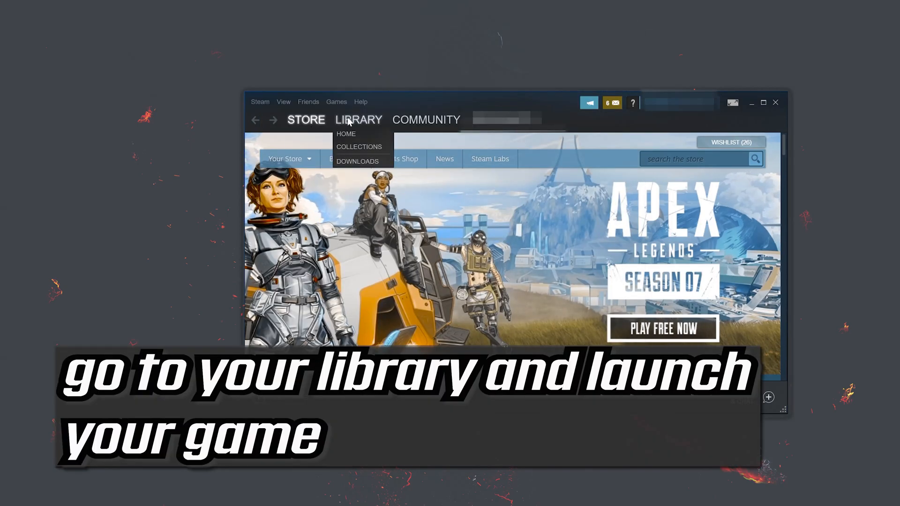
# Step: Play Counter-Strike: Global Offensive from the Steam Library, triggering the Steam Client Service UAC prompt
pyautogui.click(346, 134)
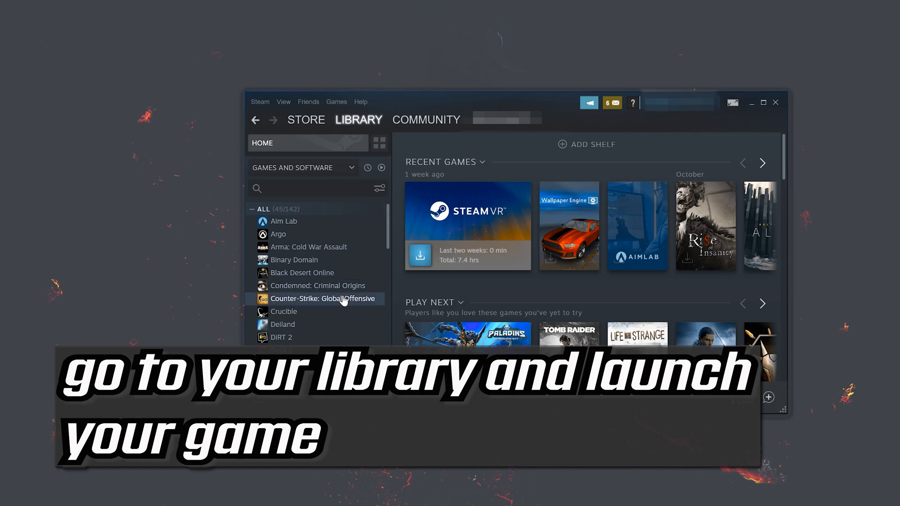
pyautogui.click(322, 299)
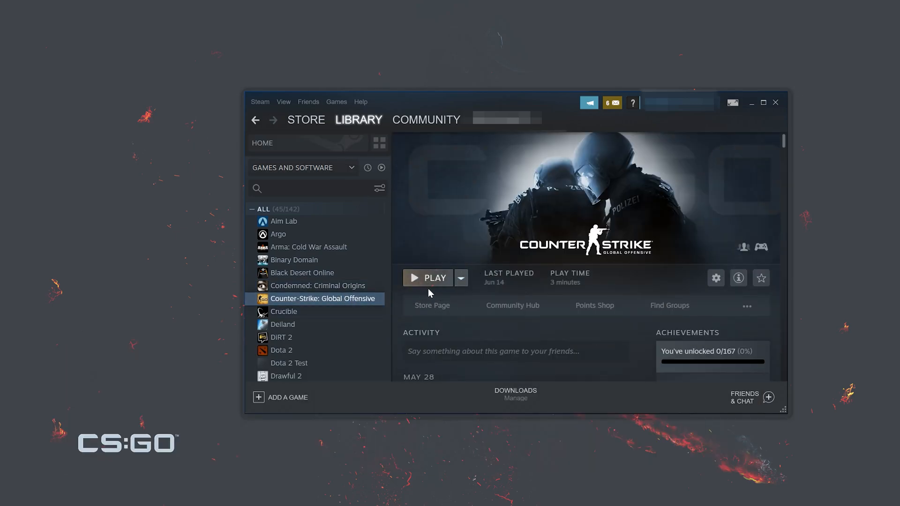
pyautogui.click(428, 278)
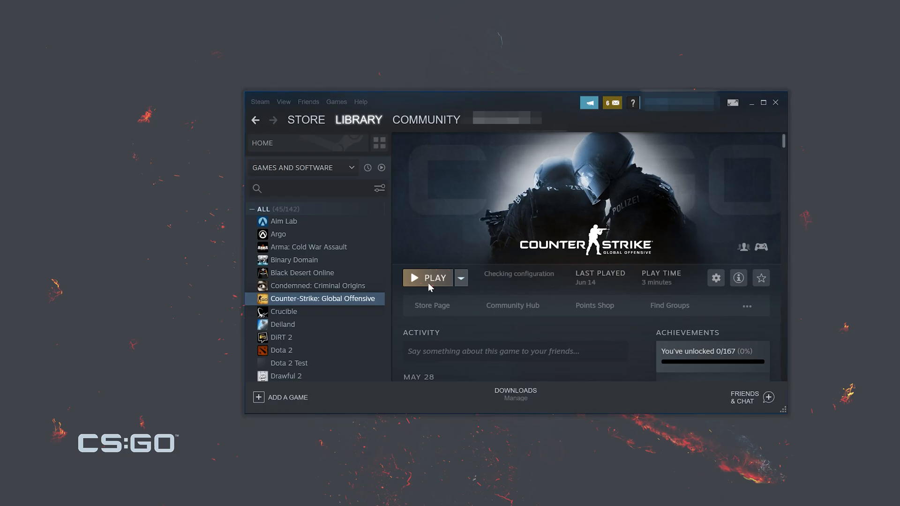
pyautogui.click(433, 278)
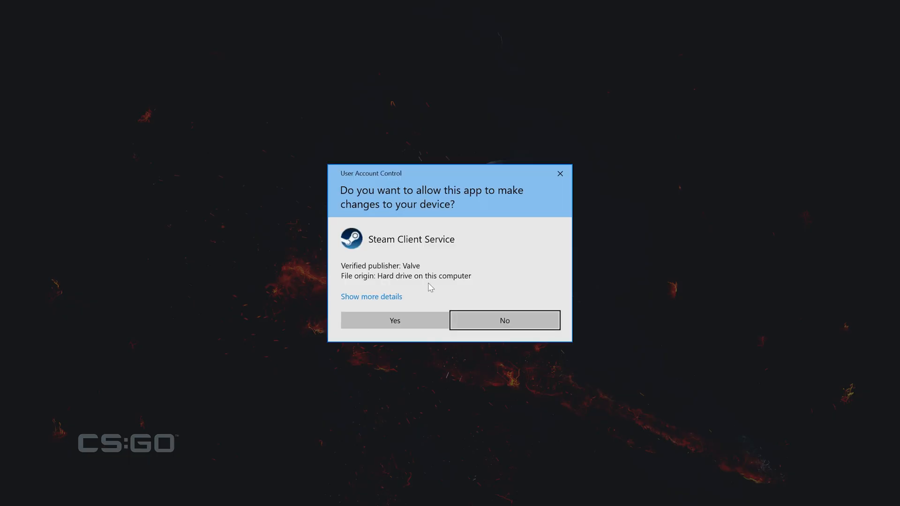